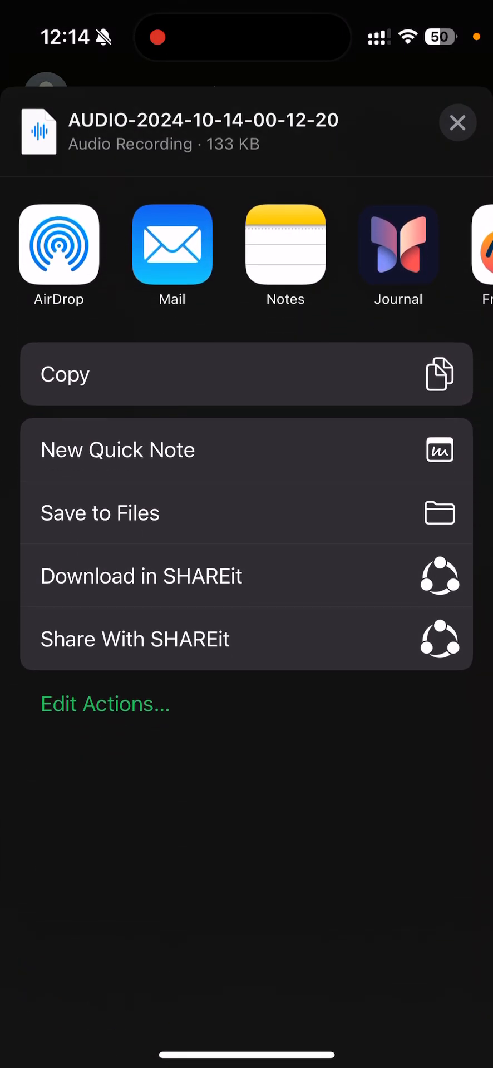
- Choose Save to Files so the location picker shows On My iPhone
left_click(99, 511)
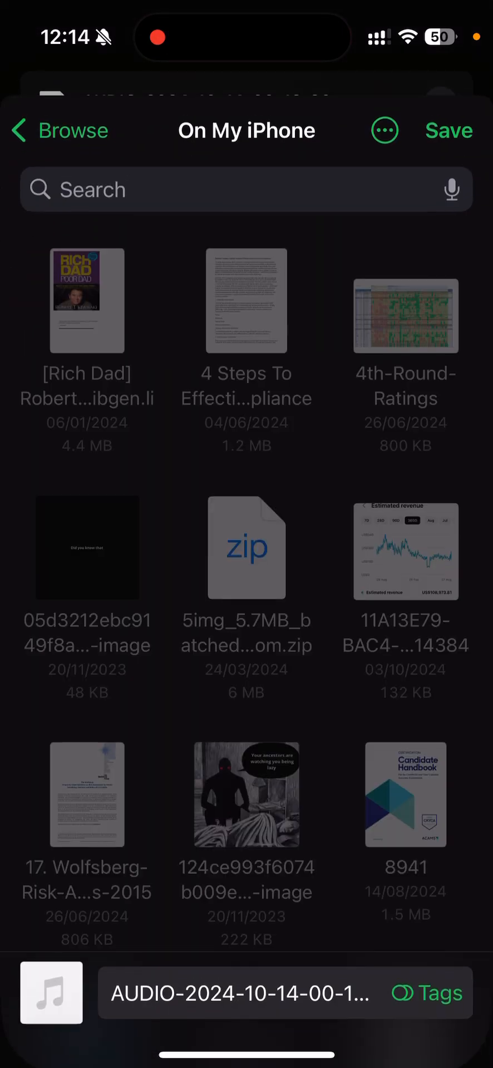
- Name the recording 'Audio test123', save it to On My iPhone, and play it from Recents
left_click(238, 993)
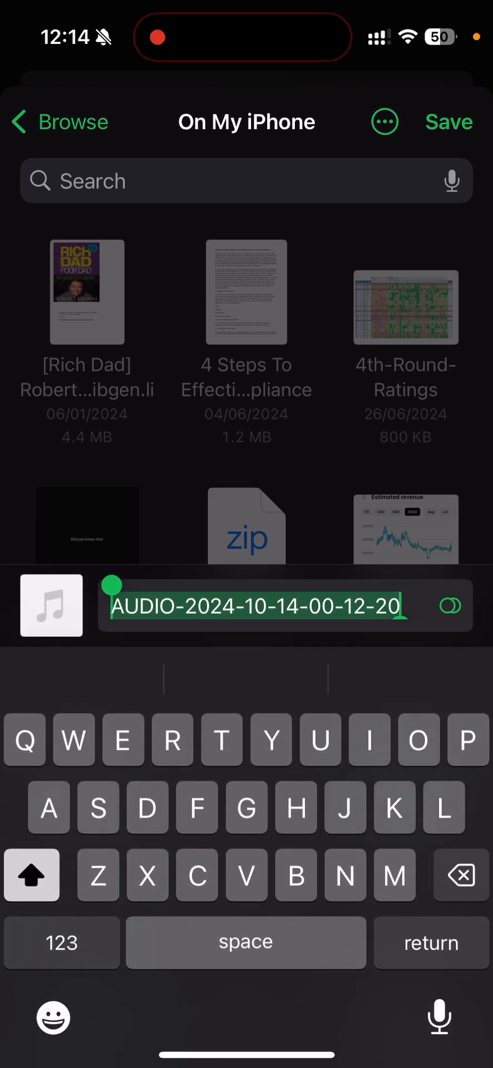
type("Audio")
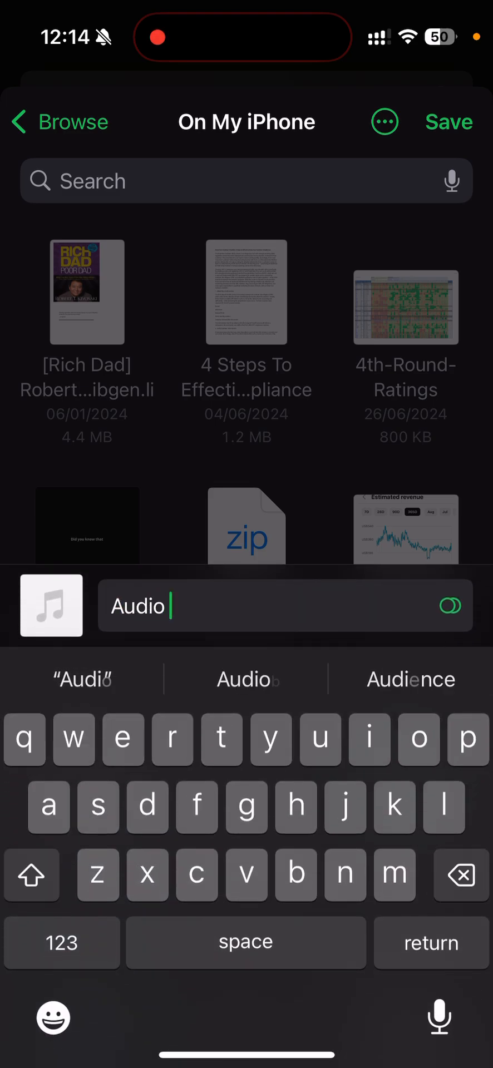
type("test123")
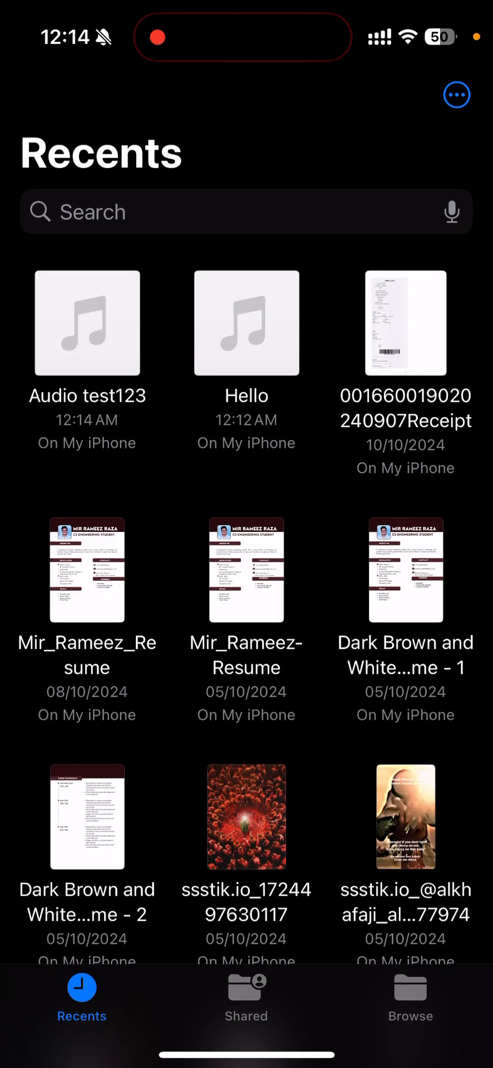
left_click(87, 323)
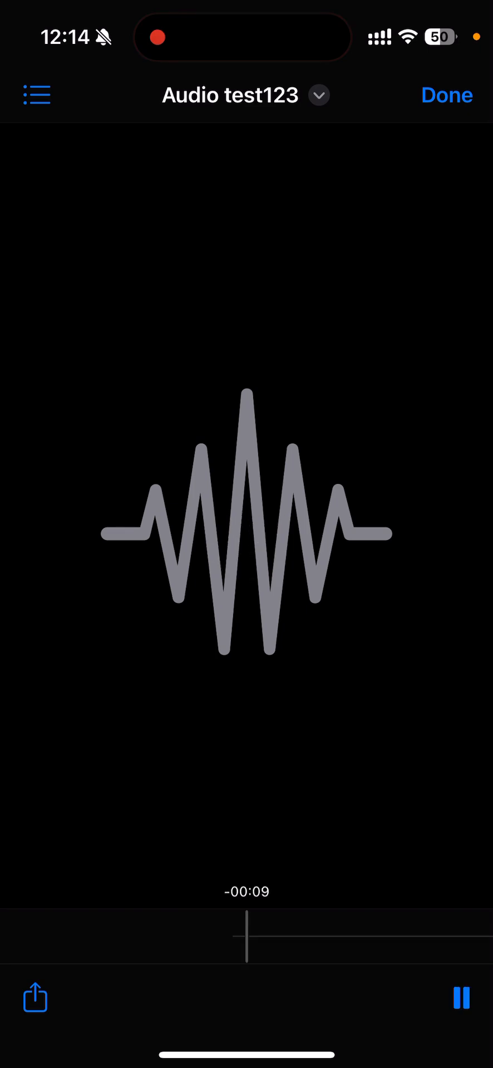